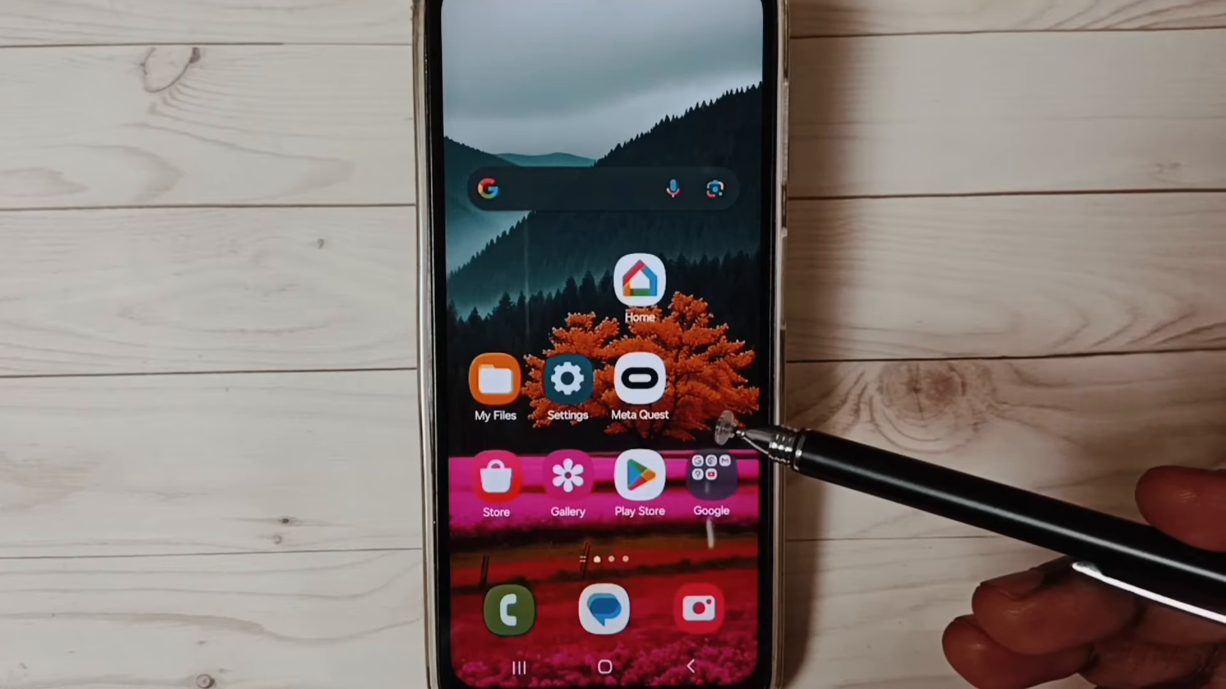
{"action": "mouse_move", "coordinate": [727, 438]}
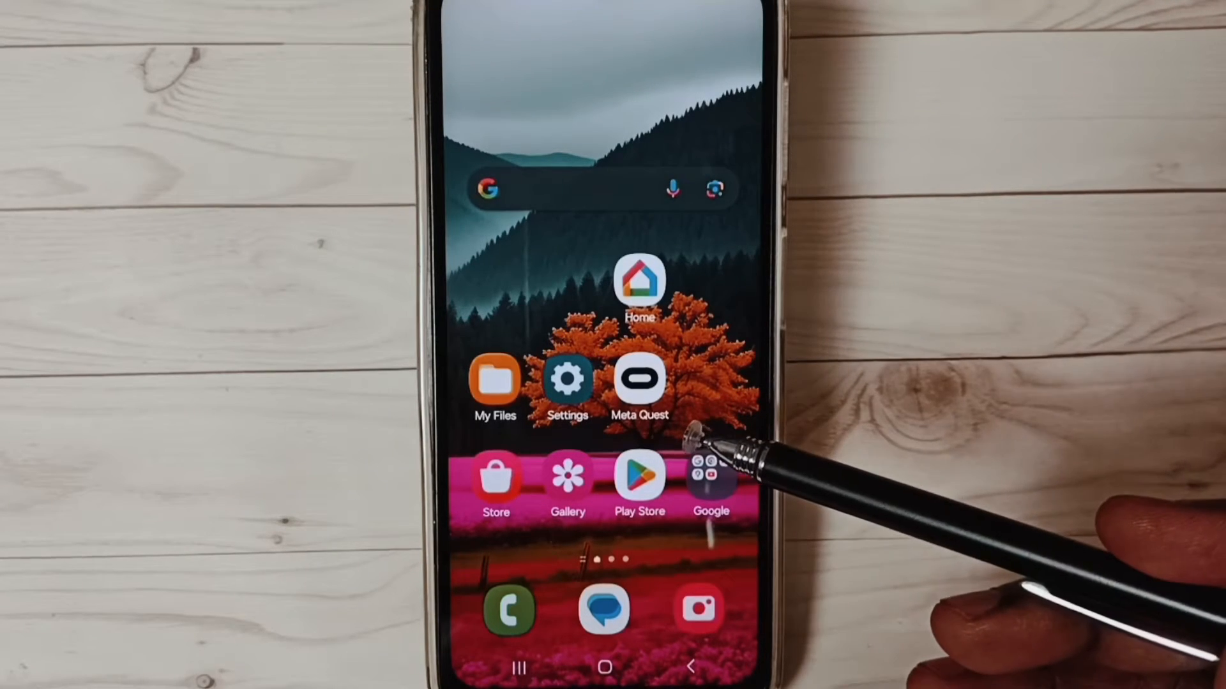
{"action": "mouse_move", "coordinate": [703, 336]}
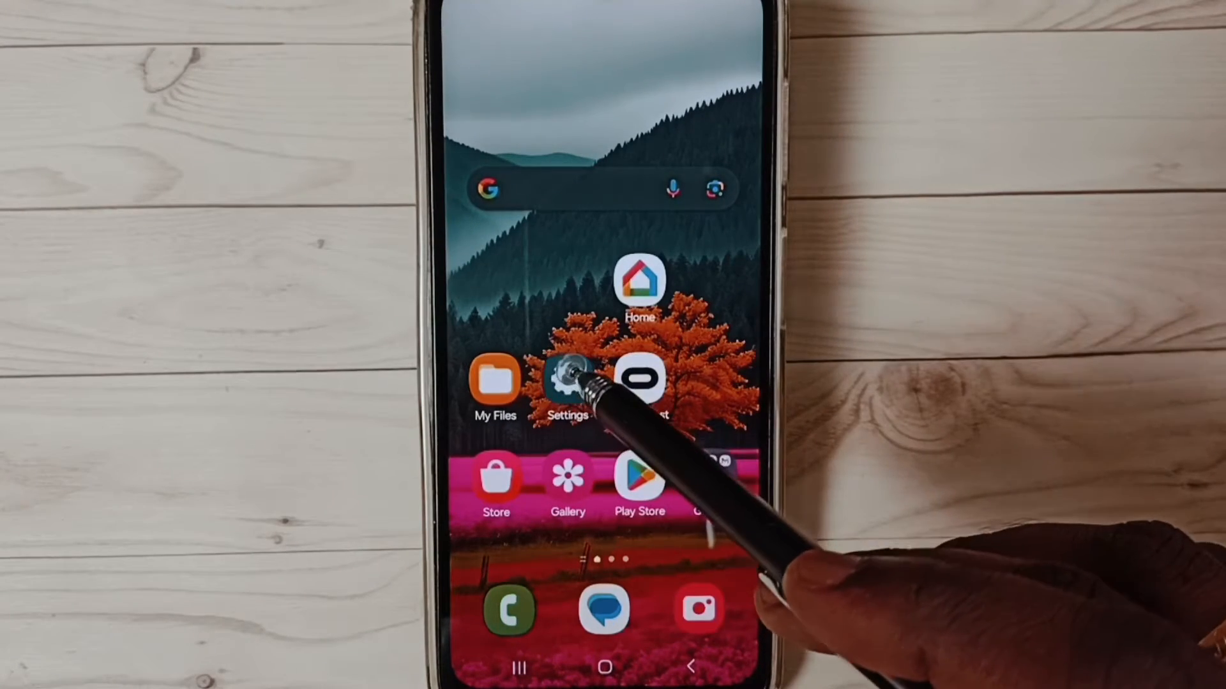
- From Settings, open Software update and download the available update so it's ready to install
{"action": "left_click", "coordinate": [566, 381]}
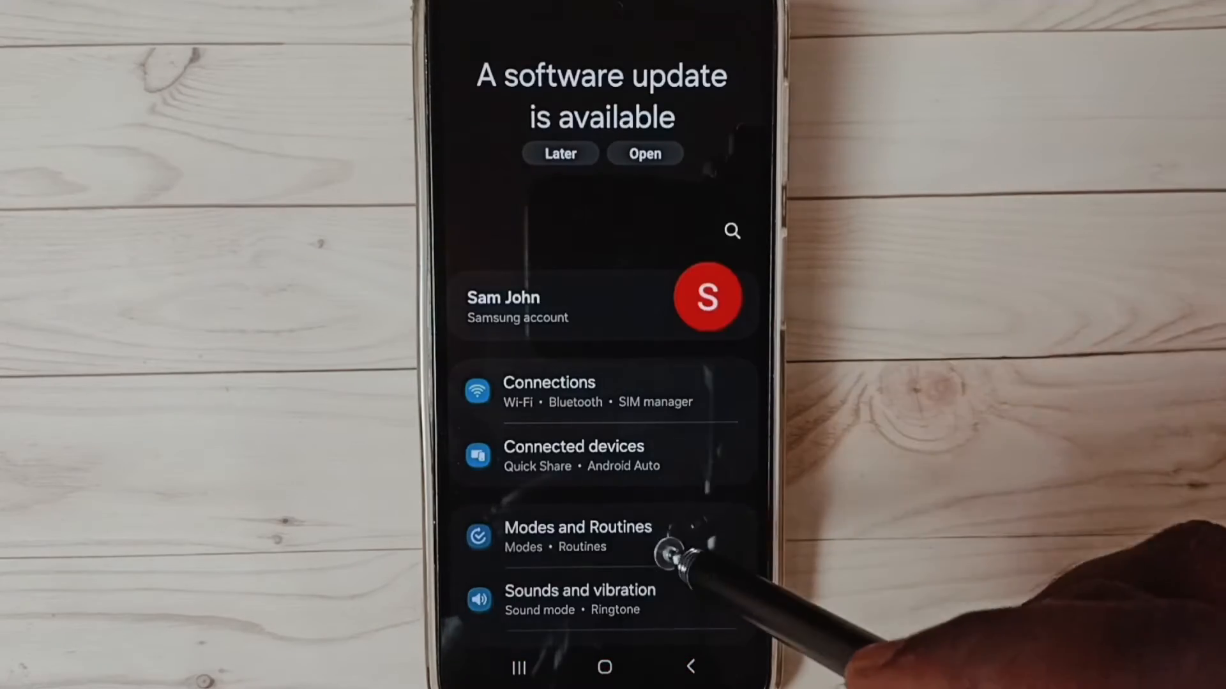
{"action": "scroll", "scroll_direction": "down", "scroll_amount": 3}
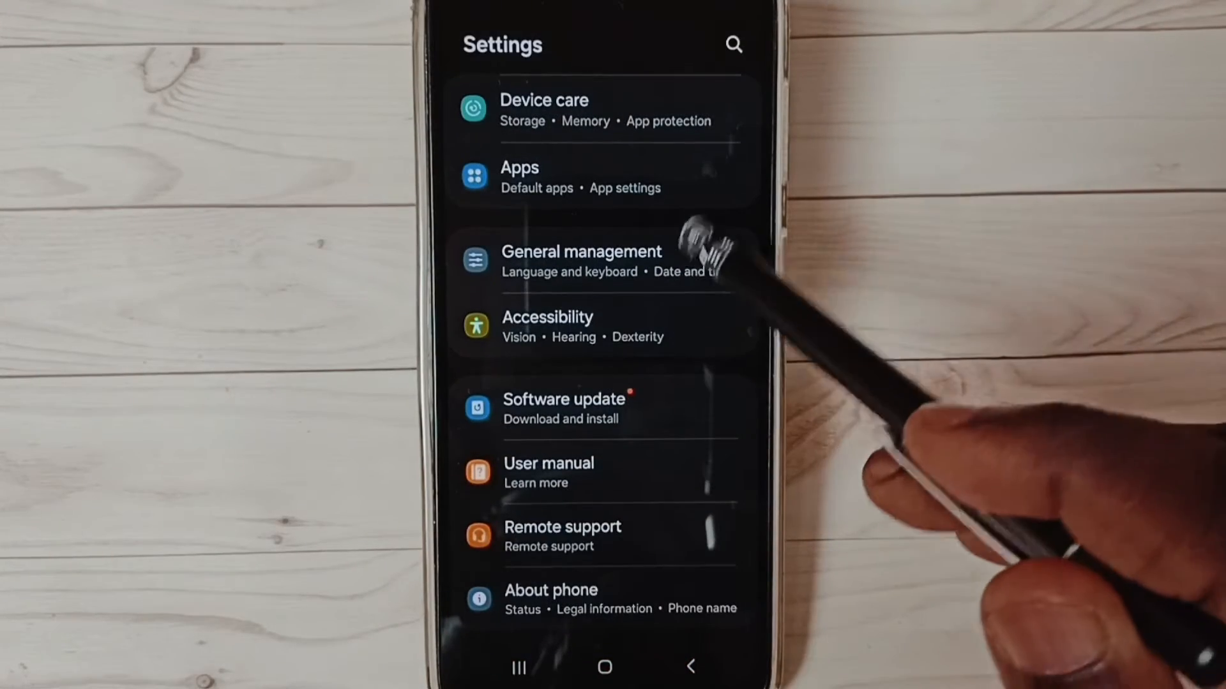
{"action": "left_click", "coordinate": [594, 408]}
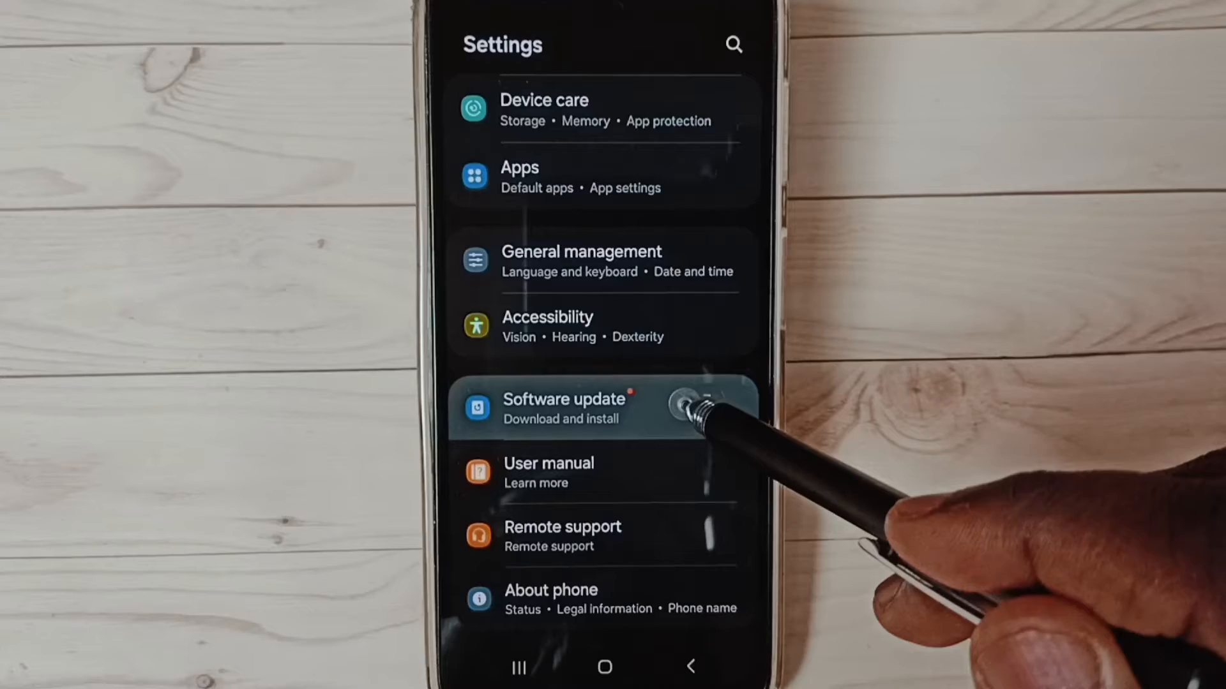
{"action": "left_click", "coordinate": [564, 408]}
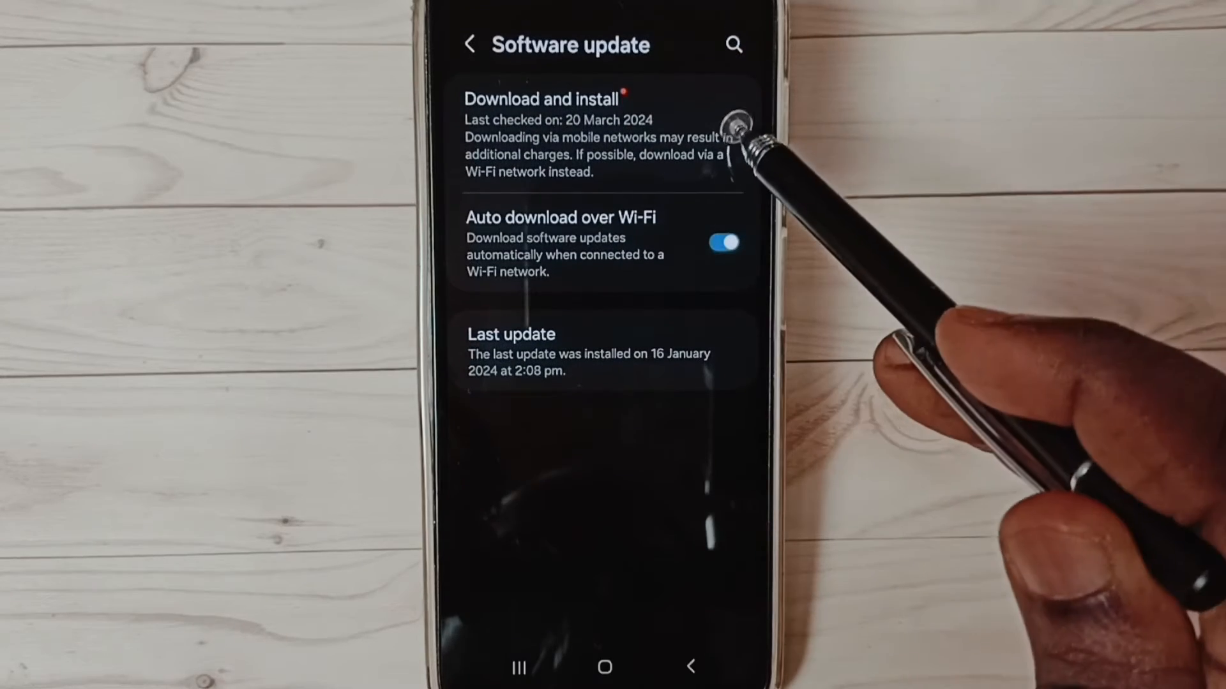
{"action": "left_click", "coordinate": [586, 136]}
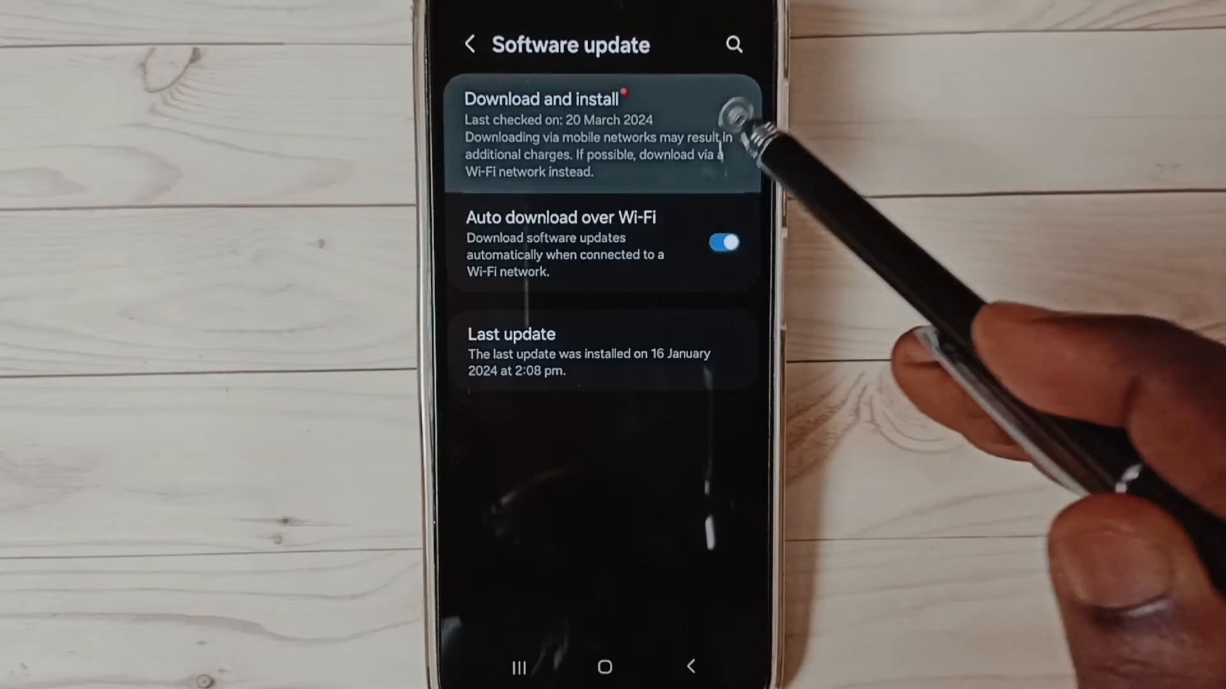
{"action": "left_click", "coordinate": [539, 100]}
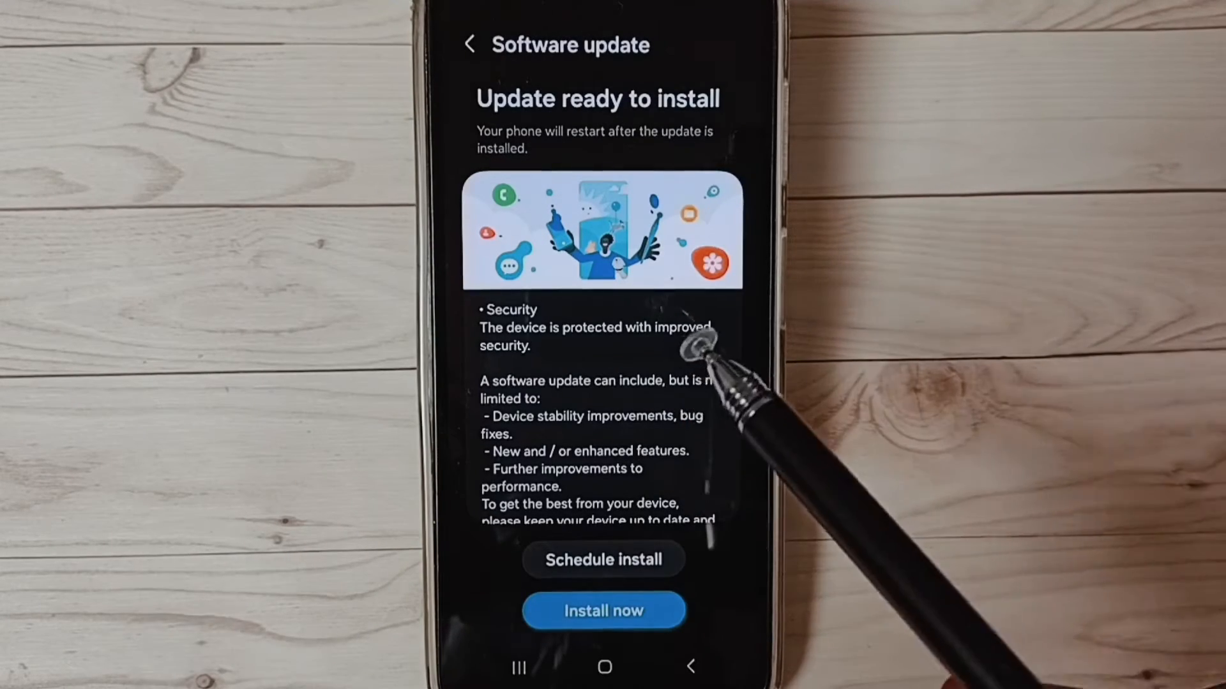
{"action": "mouse_move", "coordinate": [649, 383]}
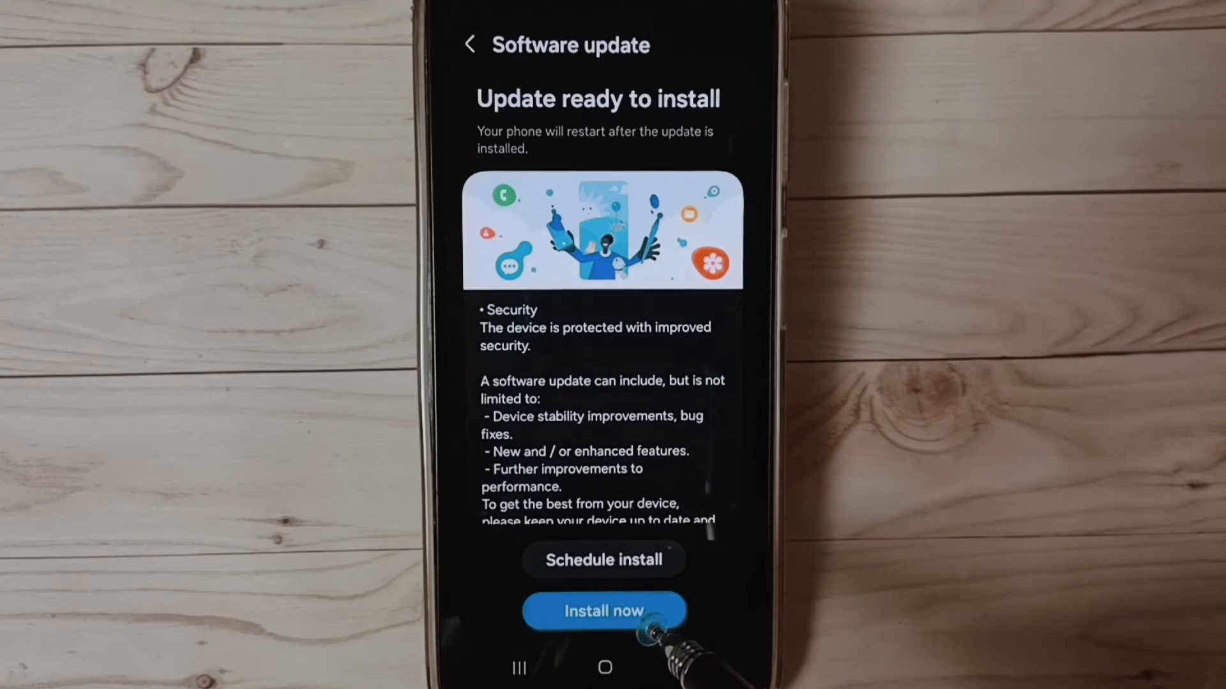
{"action": "left_click", "coordinate": [603, 611]}
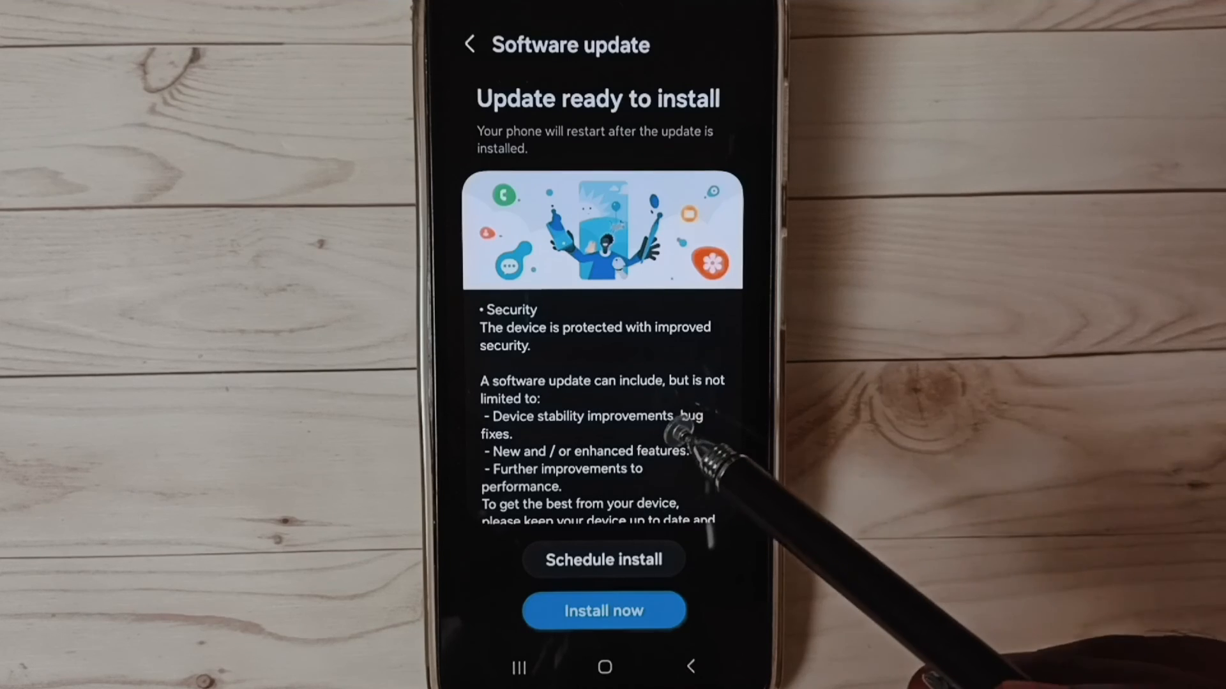
{"action": "mouse_move", "coordinate": [688, 453]}
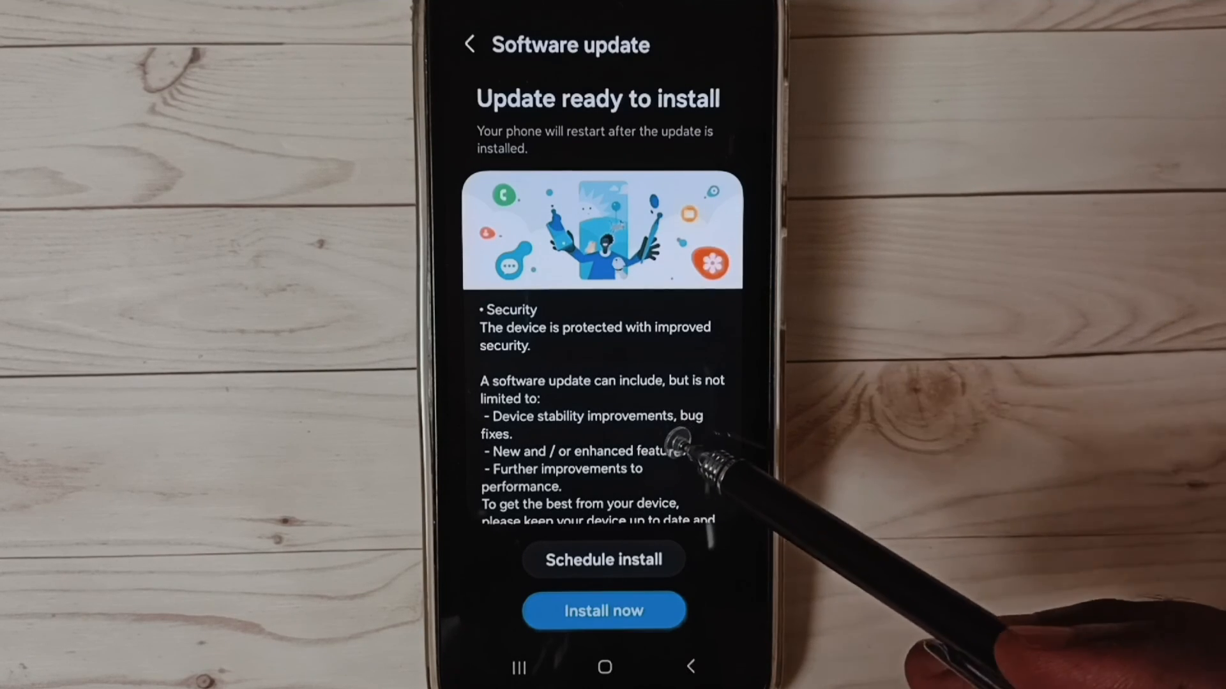